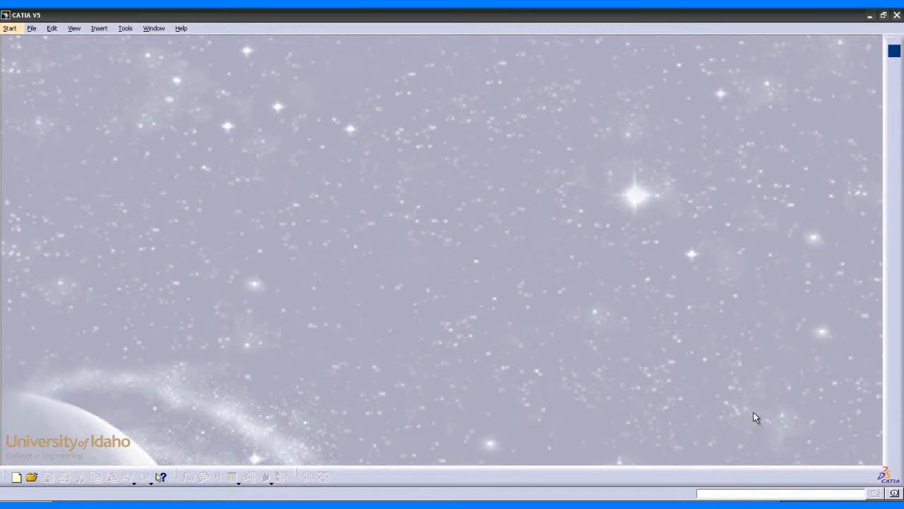
pyautogui.moveTo(29, 75)
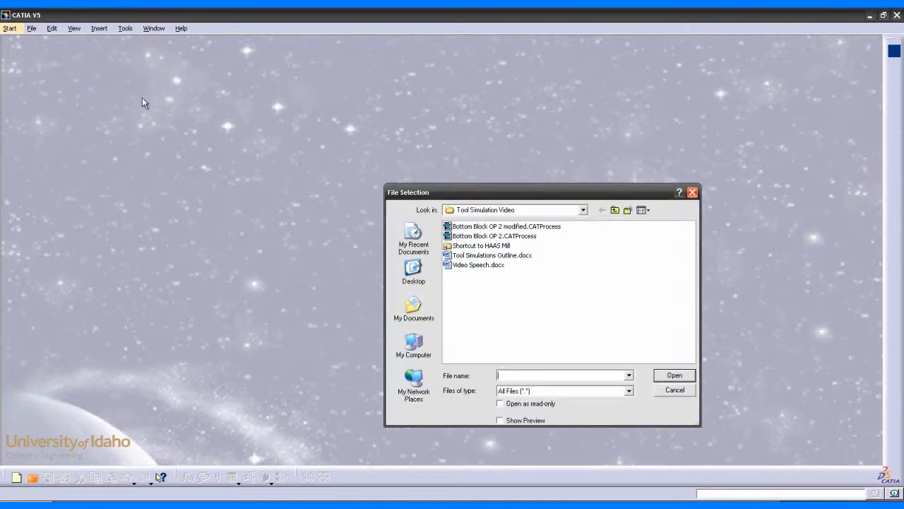
# Open the 'Bottom Block OP 2 modified' CATProcess file.
pyautogui.click(506, 226)
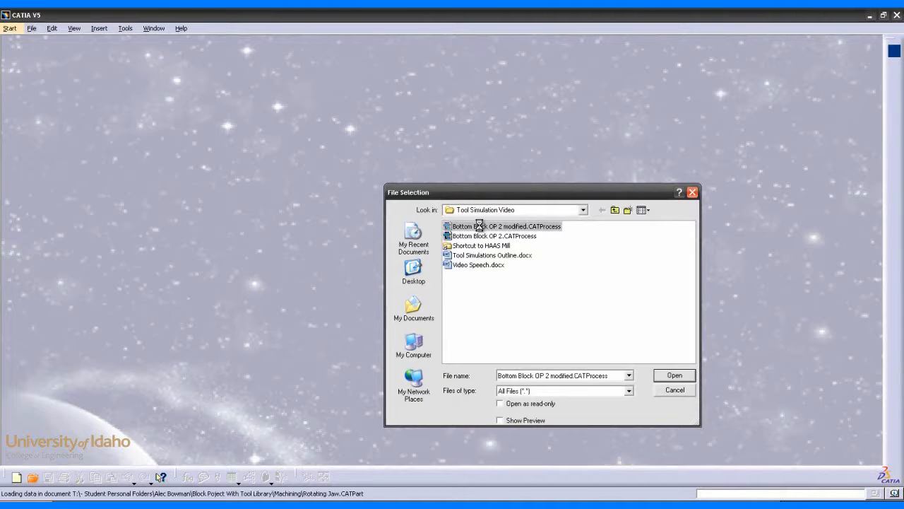
pyautogui.click(673, 375)
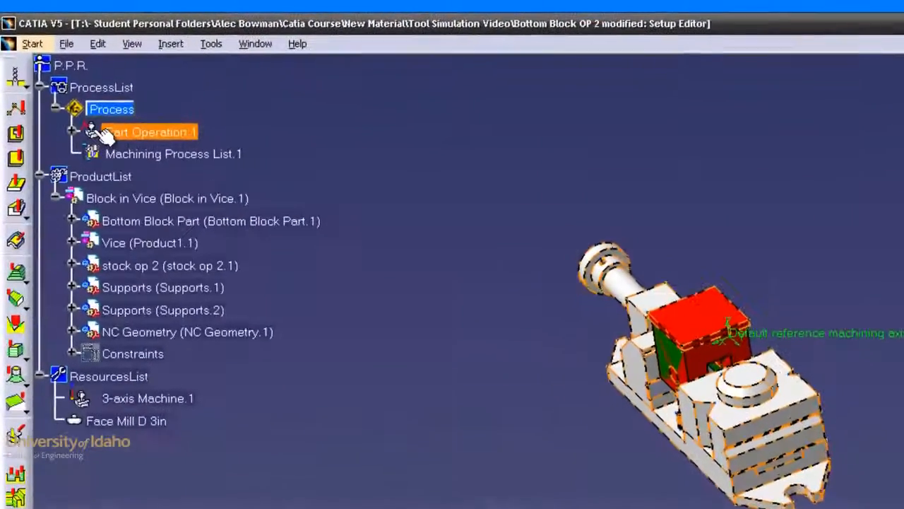
# Redefine Part Operation.1's reference machining axis Z and X directions from part edges.
pyautogui.doubleClick(148, 132)
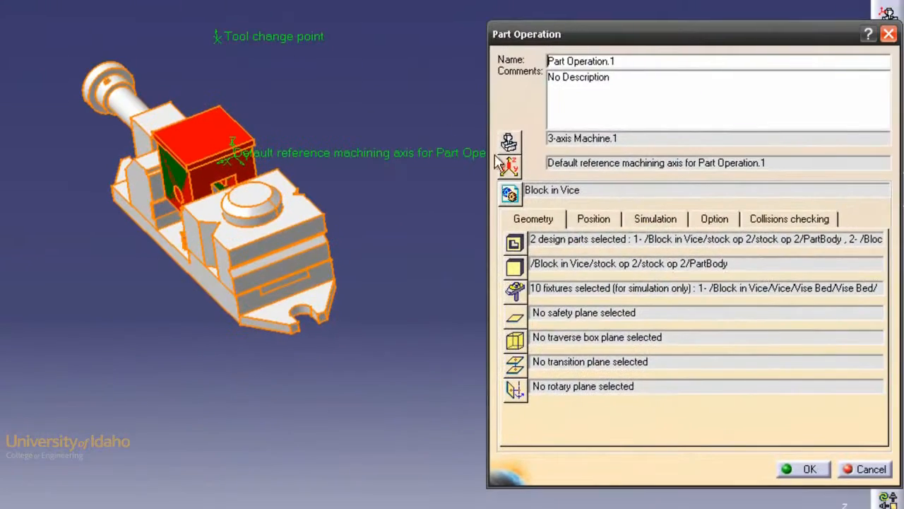
pyautogui.moveTo(510, 166)
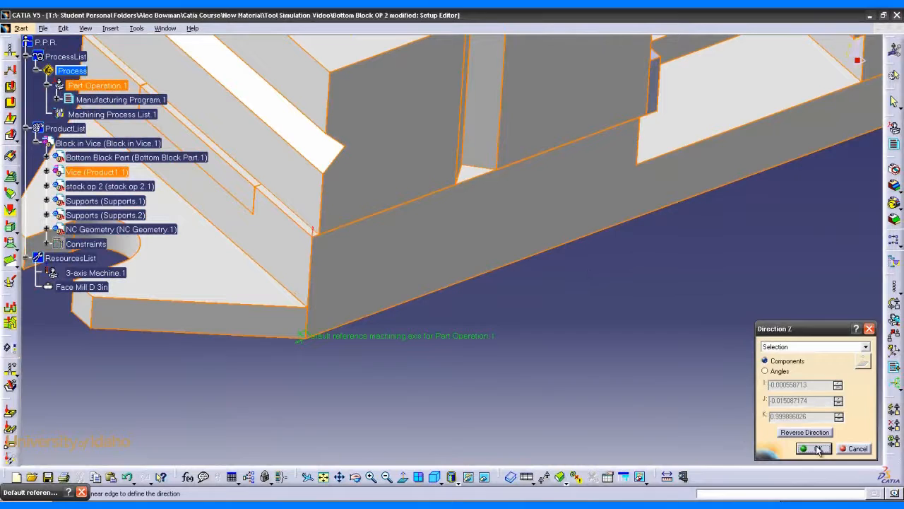
pyautogui.click(813, 448)
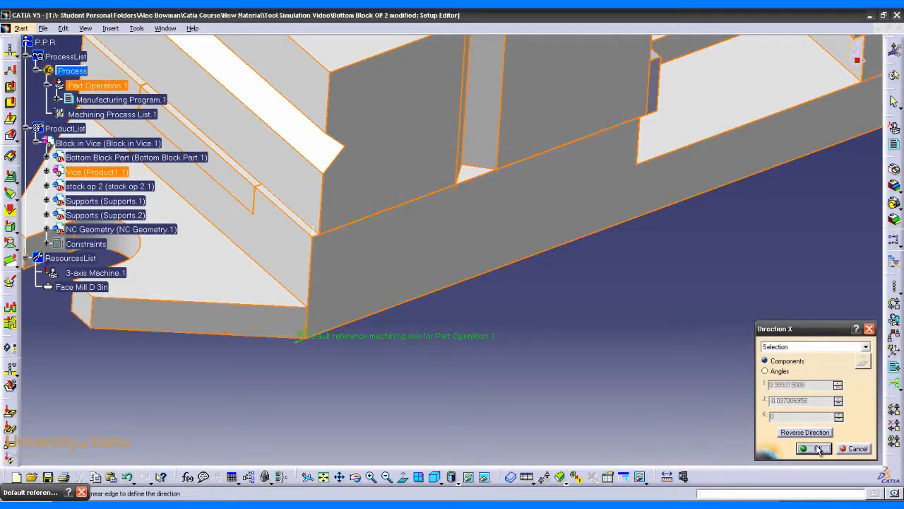
pyautogui.click(812, 448)
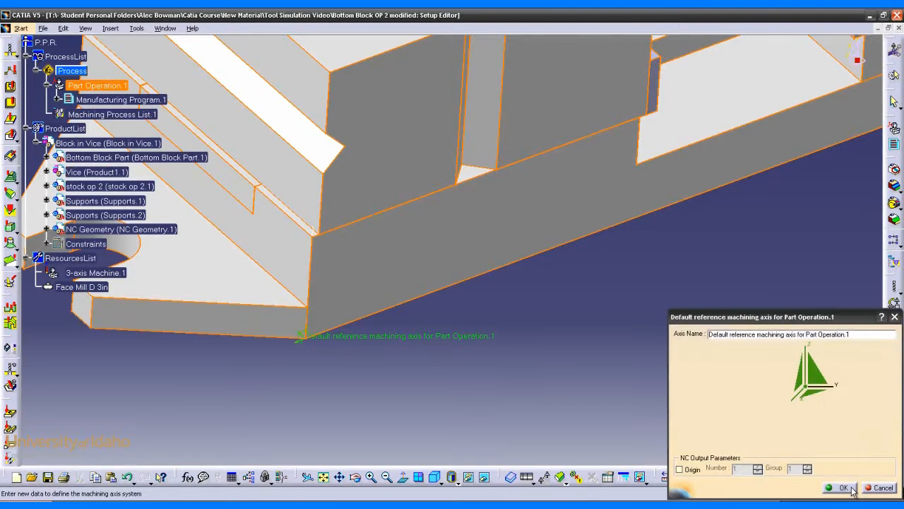
pyautogui.click(841, 487)
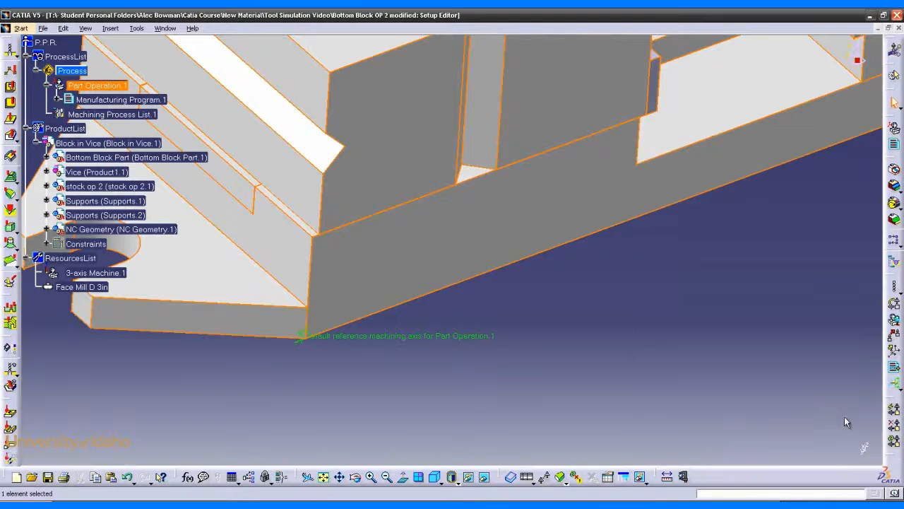
pyautogui.moveTo(664, 334)
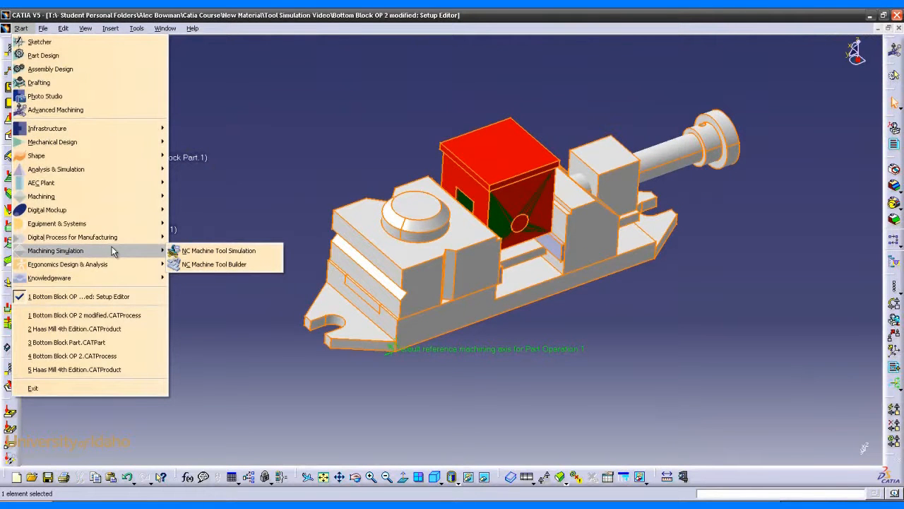
pyautogui.moveTo(219, 251)
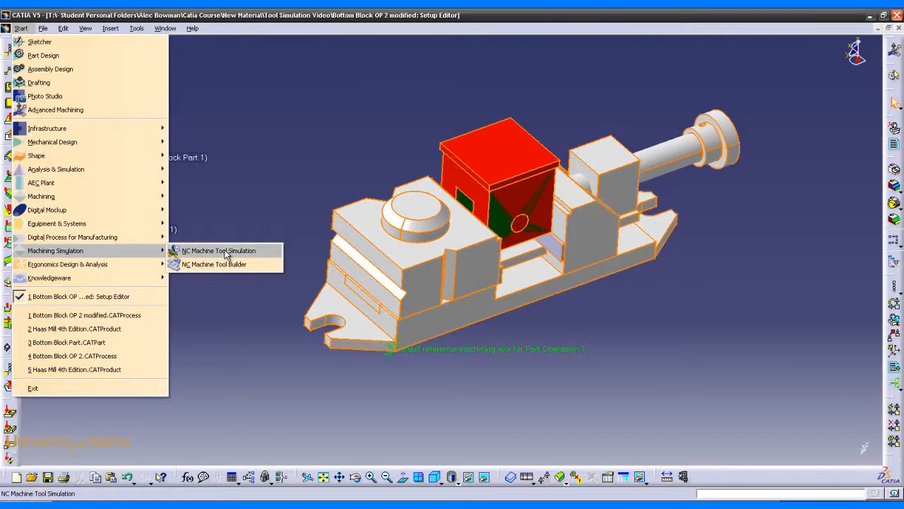
# Switch to the NC Machine Tool Simulation workbench.
pyautogui.click(218, 250)
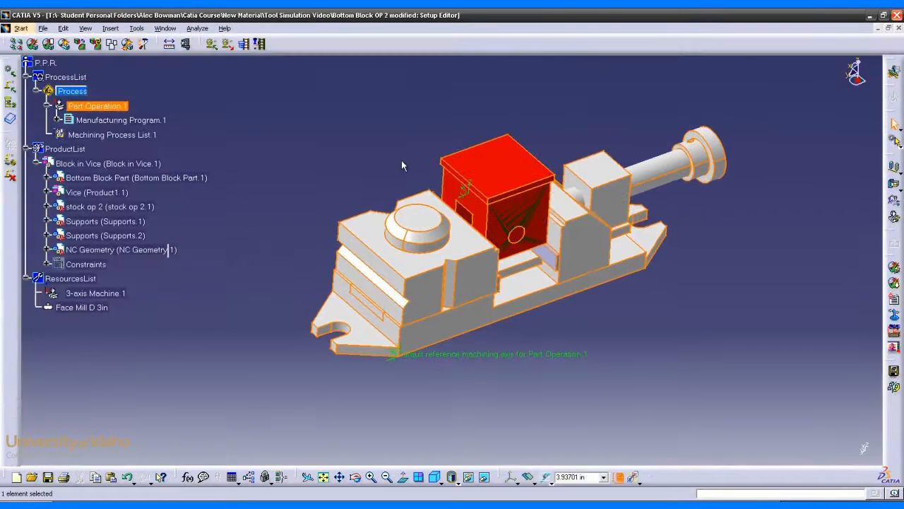
pyautogui.moveTo(411, 122)
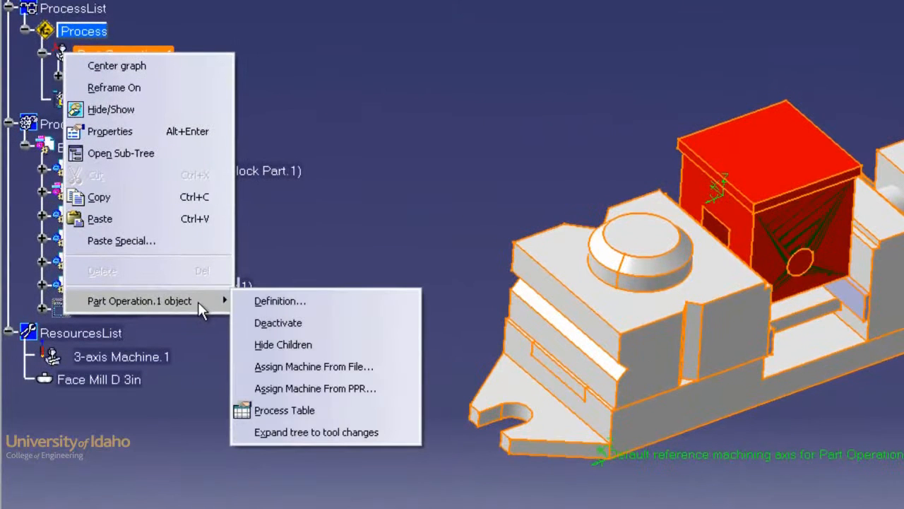
pyautogui.moveTo(302, 332)
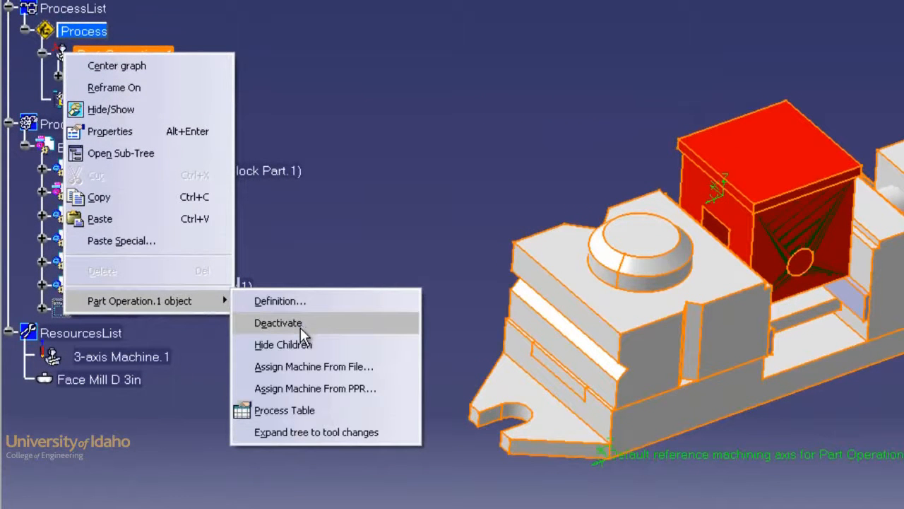
# Assign 'Haas Mill 4th Edition.CATProduct' from file to Part Operation.1.
pyautogui.click(314, 366)
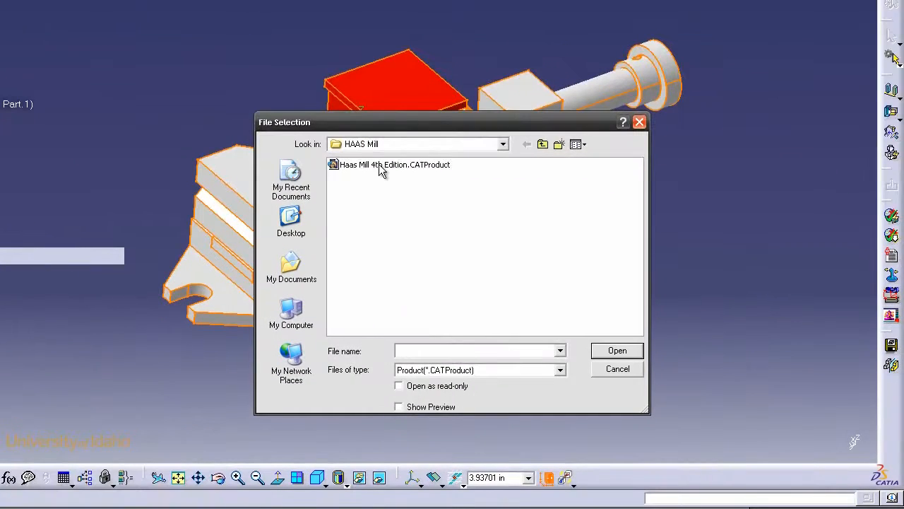
pyautogui.doubleClick(395, 164)
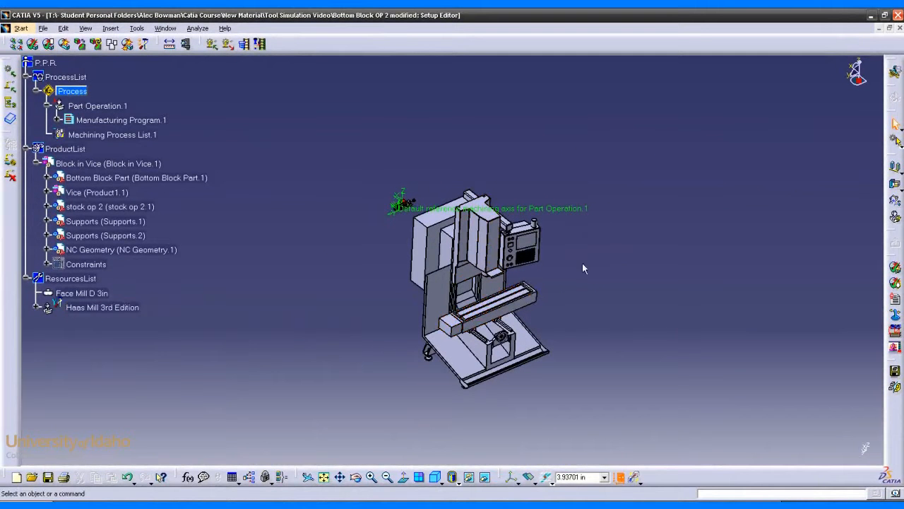
pyautogui.moveTo(600, 241)
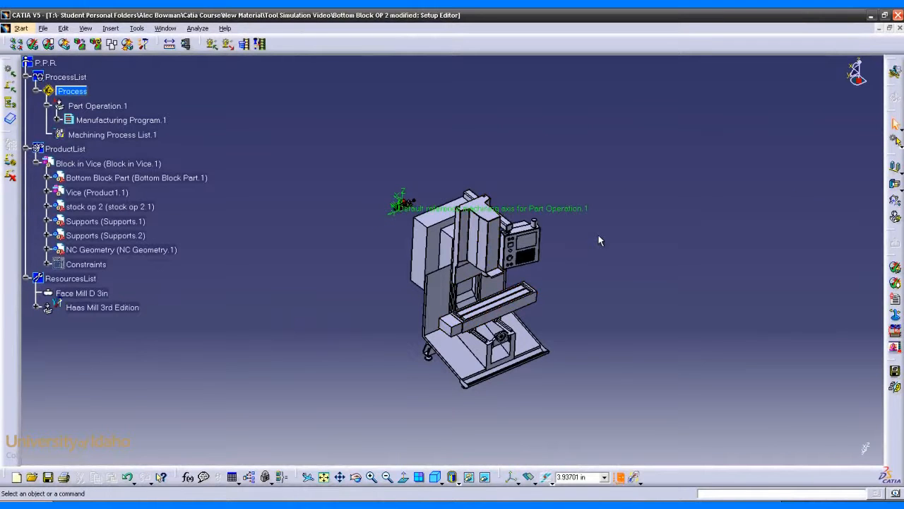
pyautogui.moveTo(830, 250)
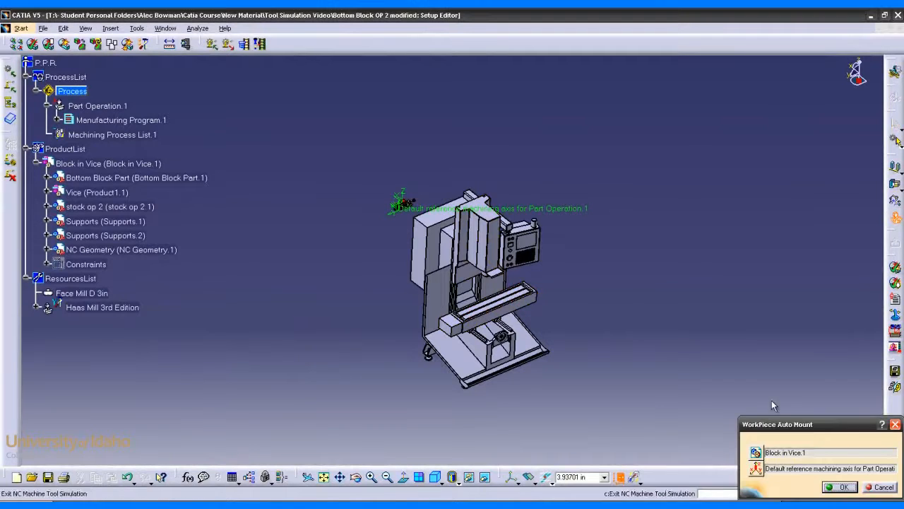
# Auto-mount Block in Vice.1 at the default reference machining axis.
pyautogui.click(840, 487)
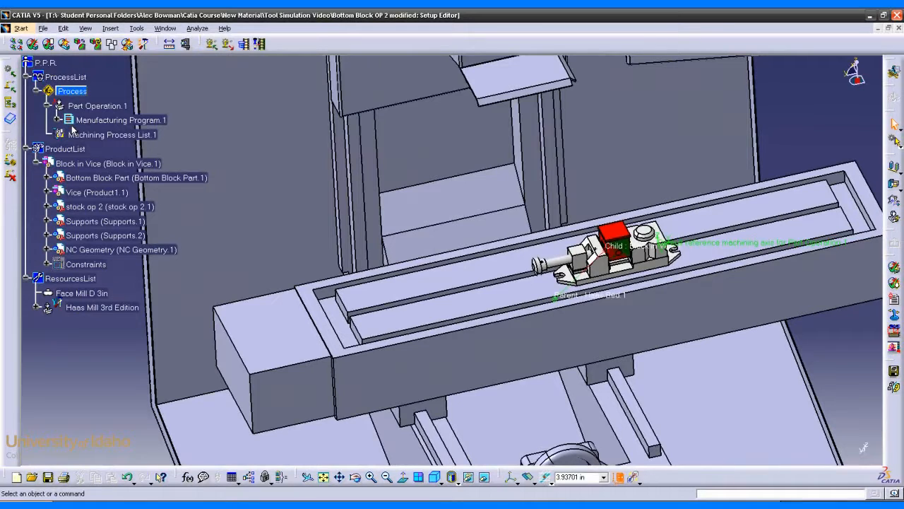
pyautogui.click(96, 105)
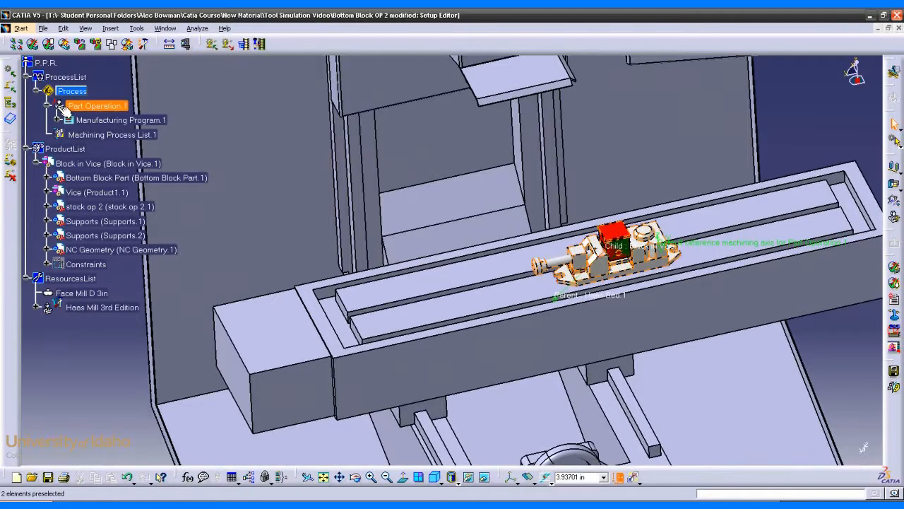
pyautogui.doubleClick(97, 106)
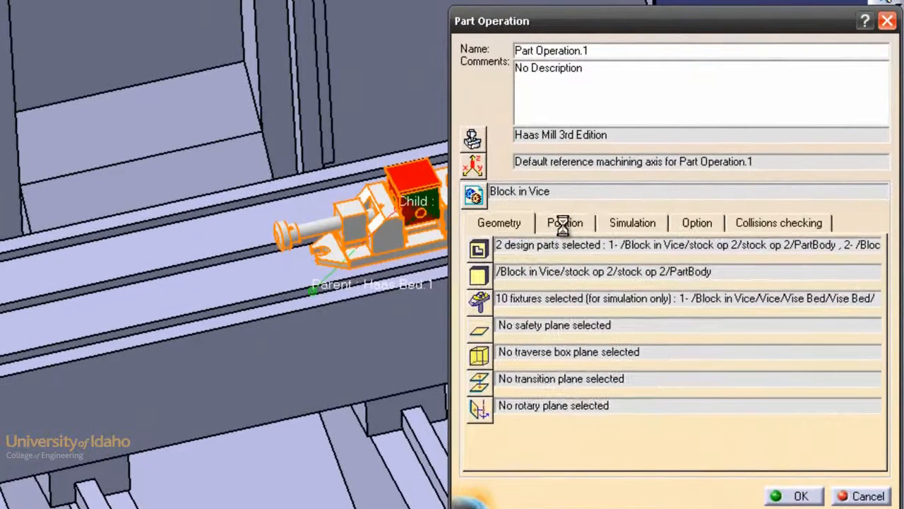
pyautogui.click(564, 222)
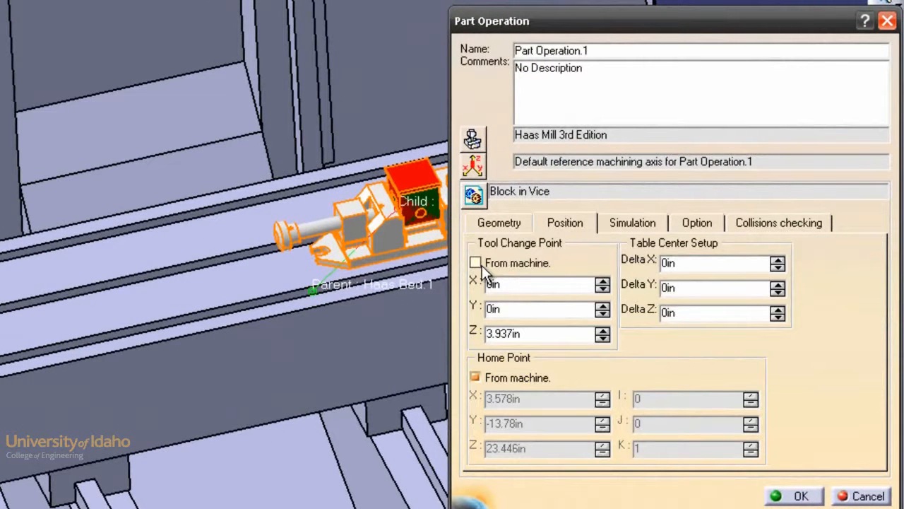
pyautogui.click(475, 262)
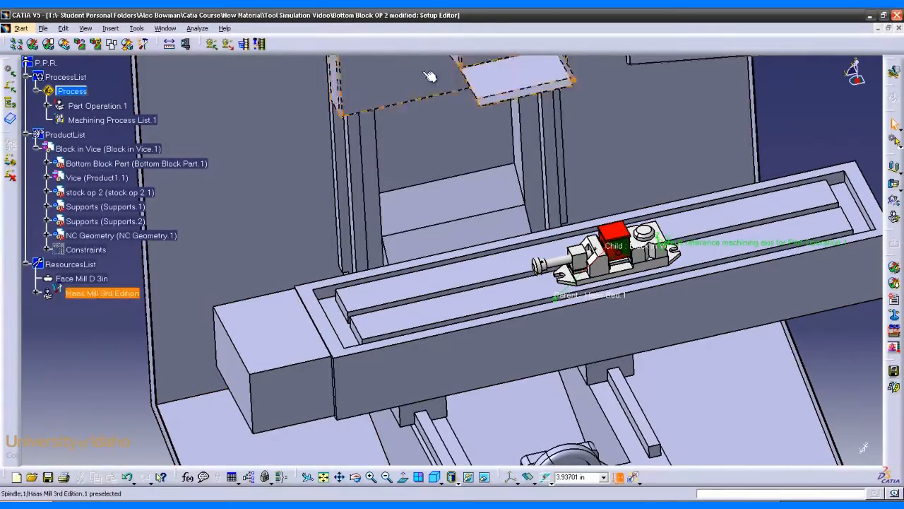
# Open Tools > Options to check the material removal computation setting.
pyautogui.click(136, 28)
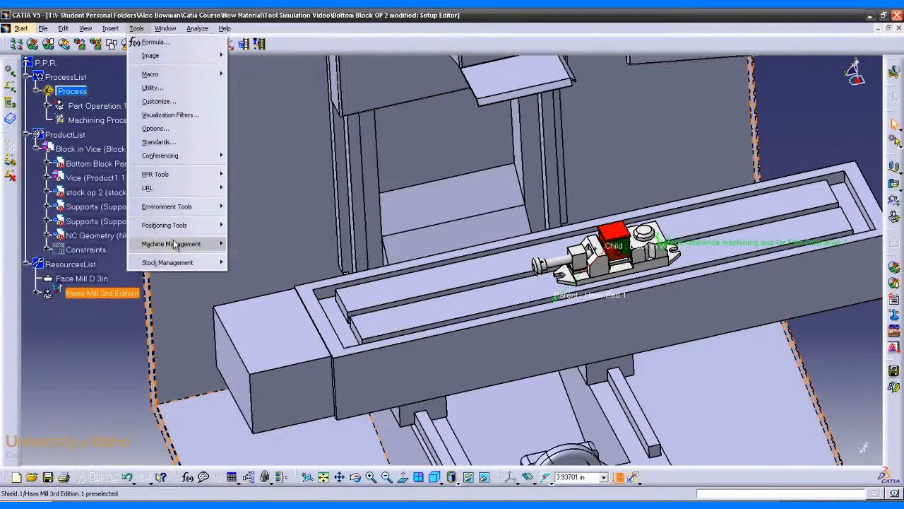
pyautogui.click(156, 128)
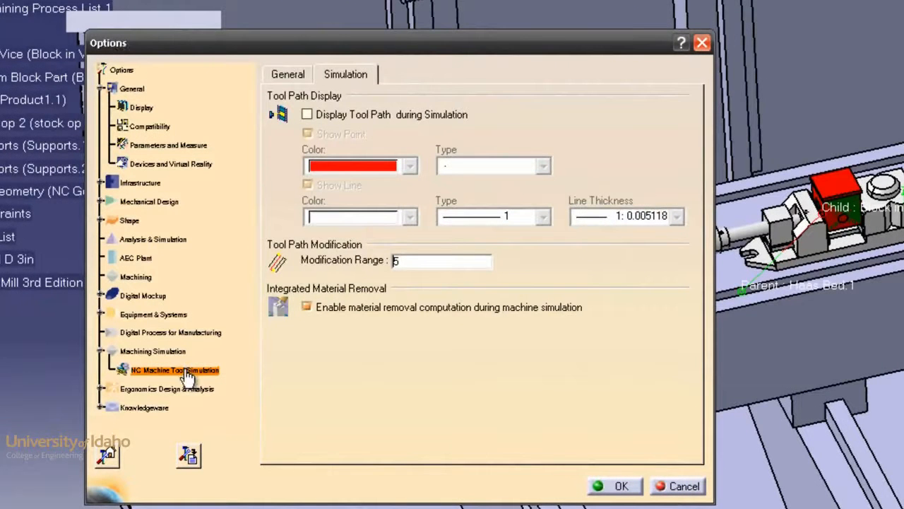
pyautogui.moveTo(342, 138)
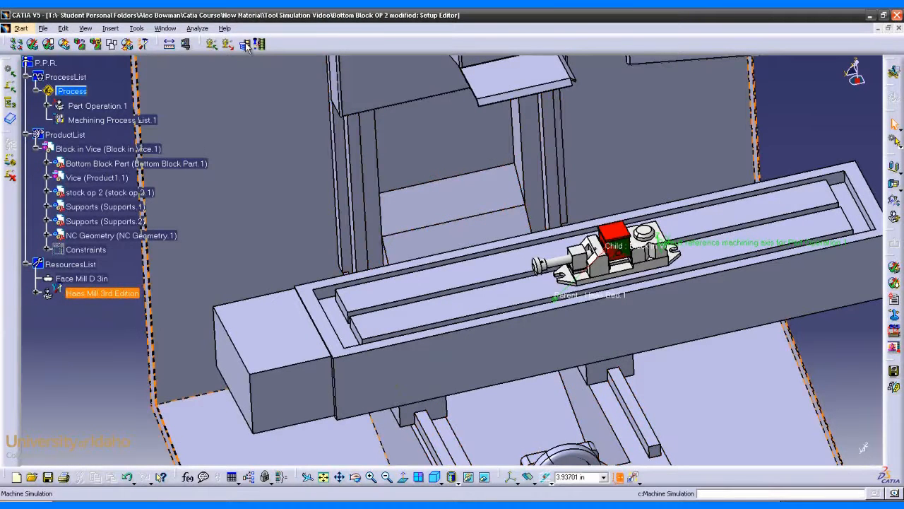
# Start Machine Simulation on Machining Process List.1 to bring up the player.
pyautogui.click(97, 105)
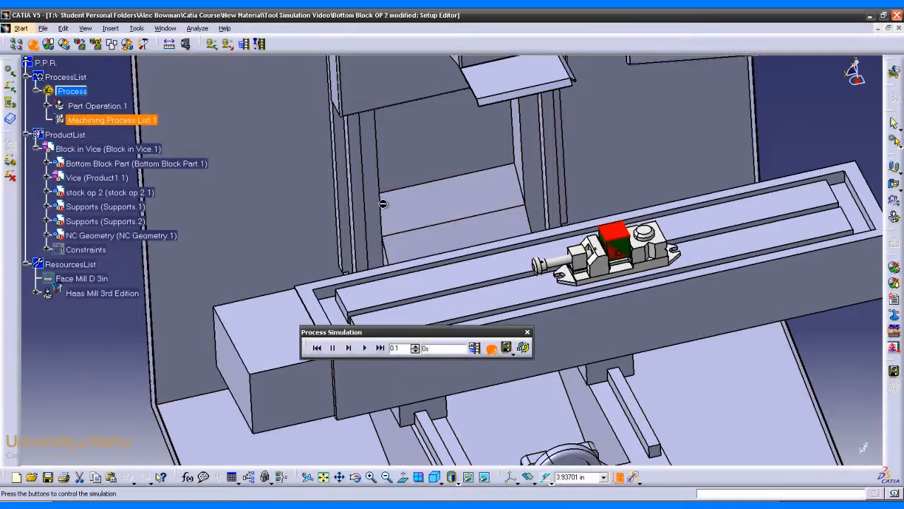
pyautogui.moveTo(388, 206)
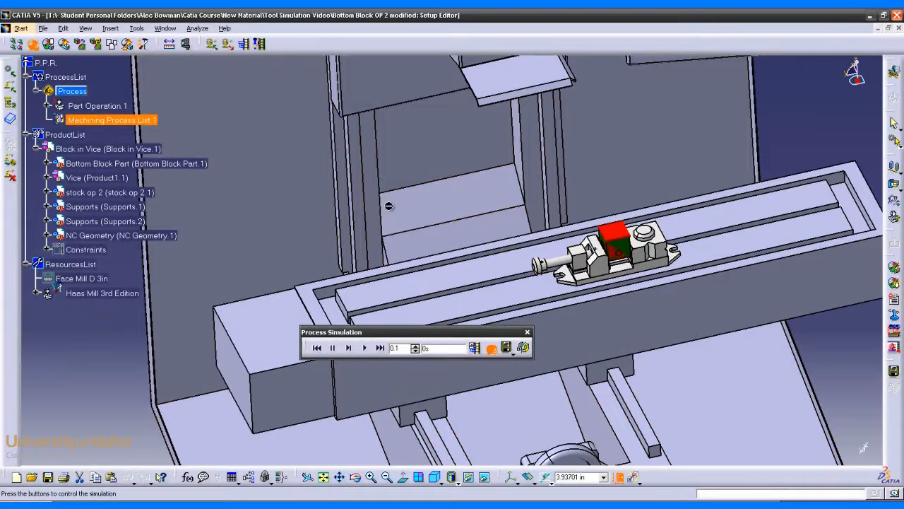
pyautogui.moveTo(104, 163)
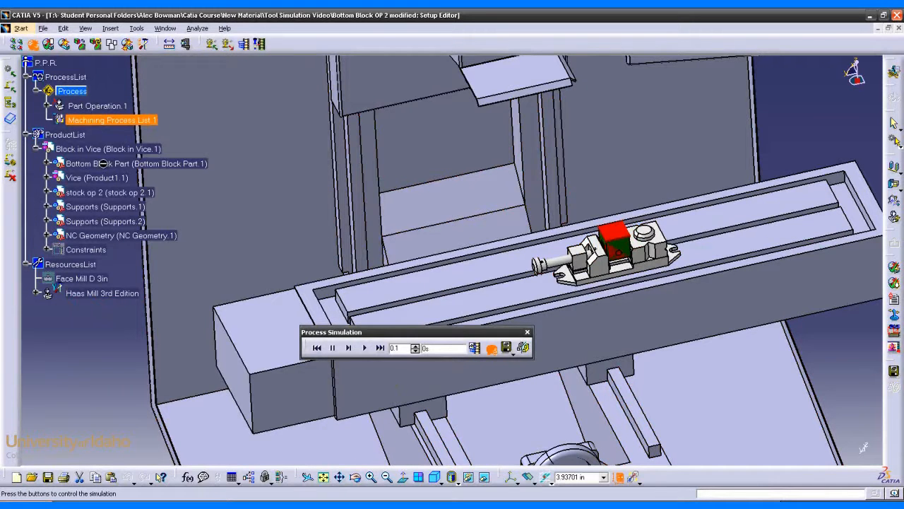
pyautogui.rightClick(136, 163)
pyautogui.write('.05')
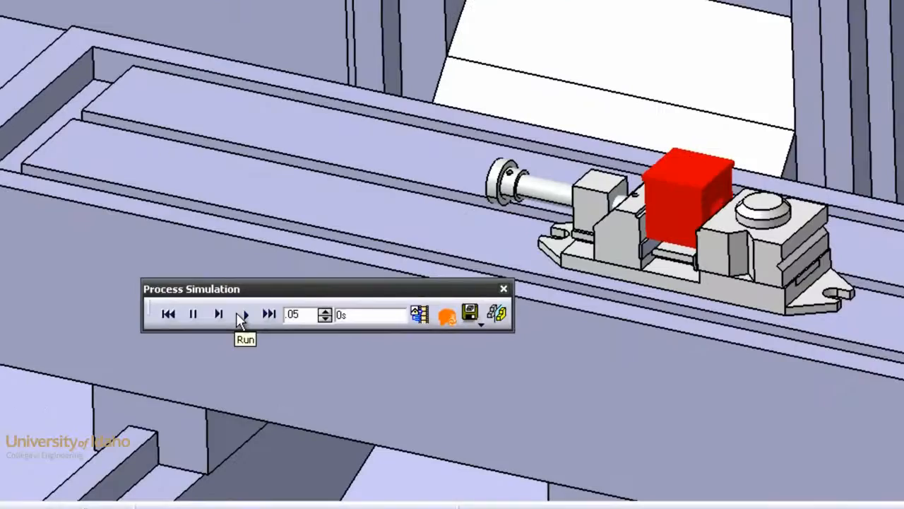
# Run the face mill simulation, cutting material from the top of the block.
pyautogui.click(243, 313)
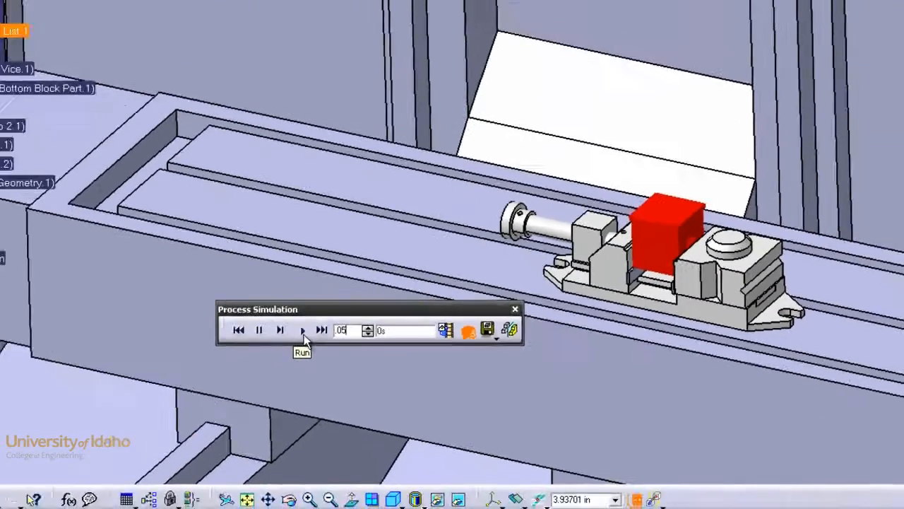
pyautogui.click(302, 330)
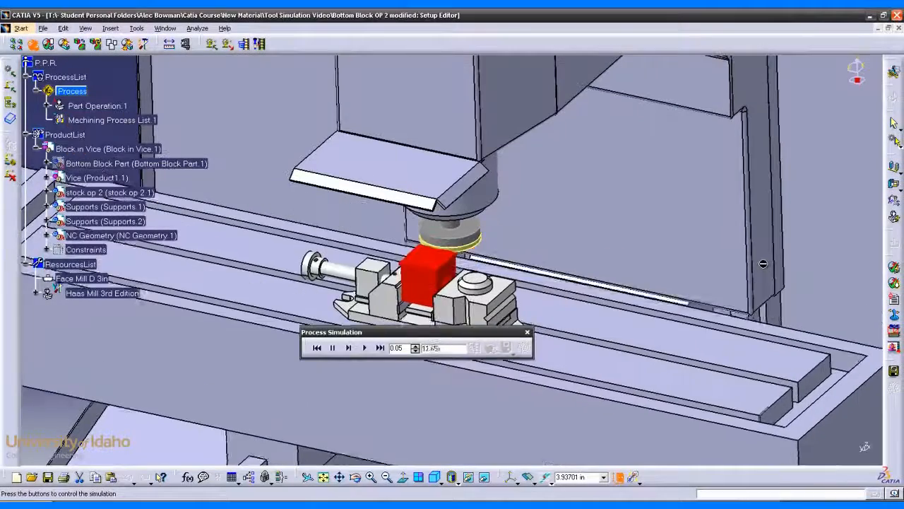
pyautogui.click(364, 347)
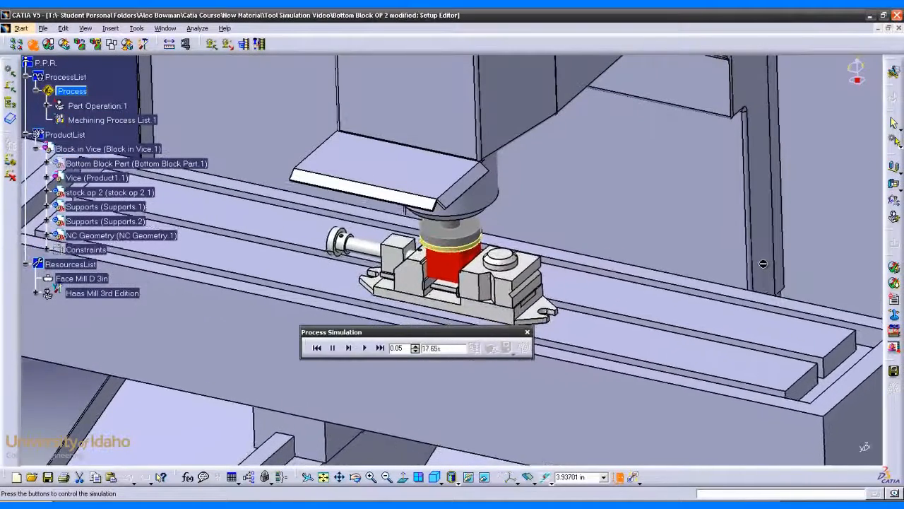
pyautogui.click(364, 347)
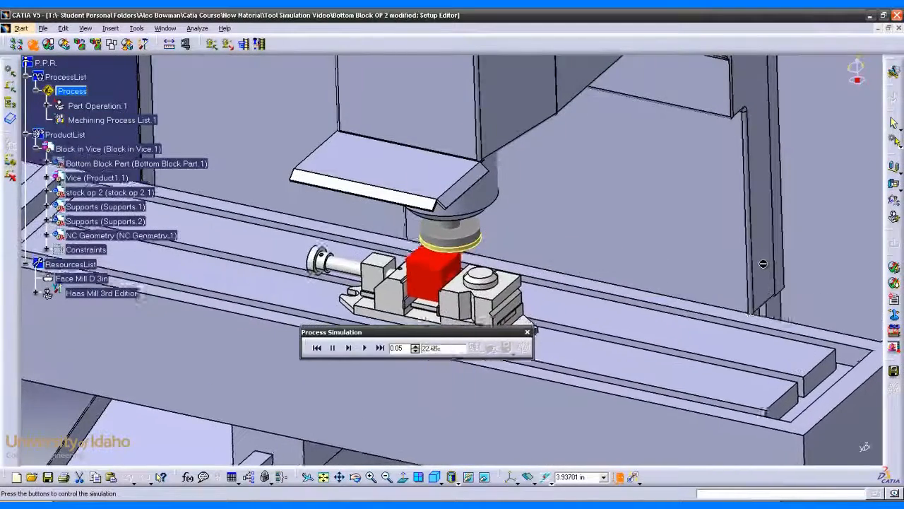
pyautogui.click(365, 347)
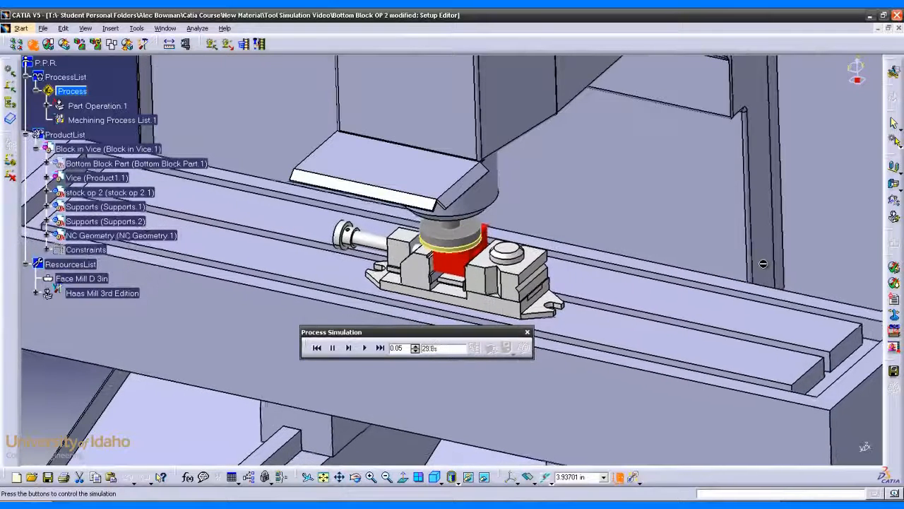
pyautogui.click(365, 347)
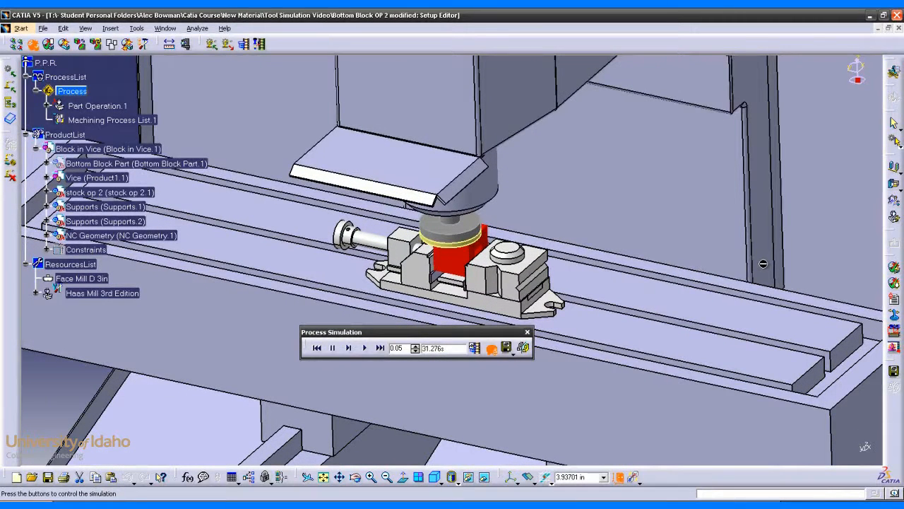